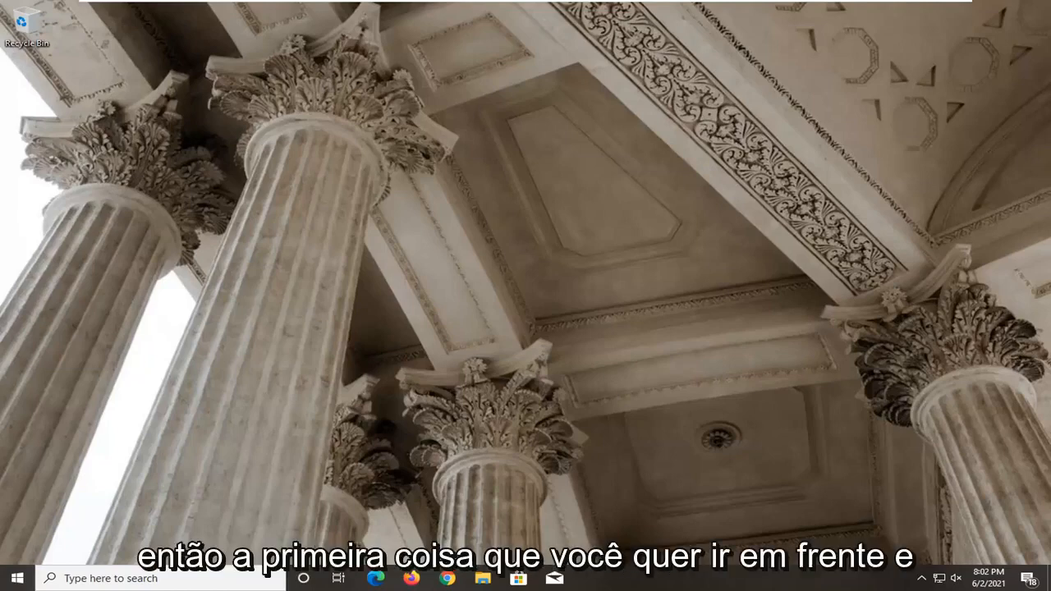
# Step: Search the Start menu for "device manager" so Device Manager appears as the best match
pyautogui.write('device manager')
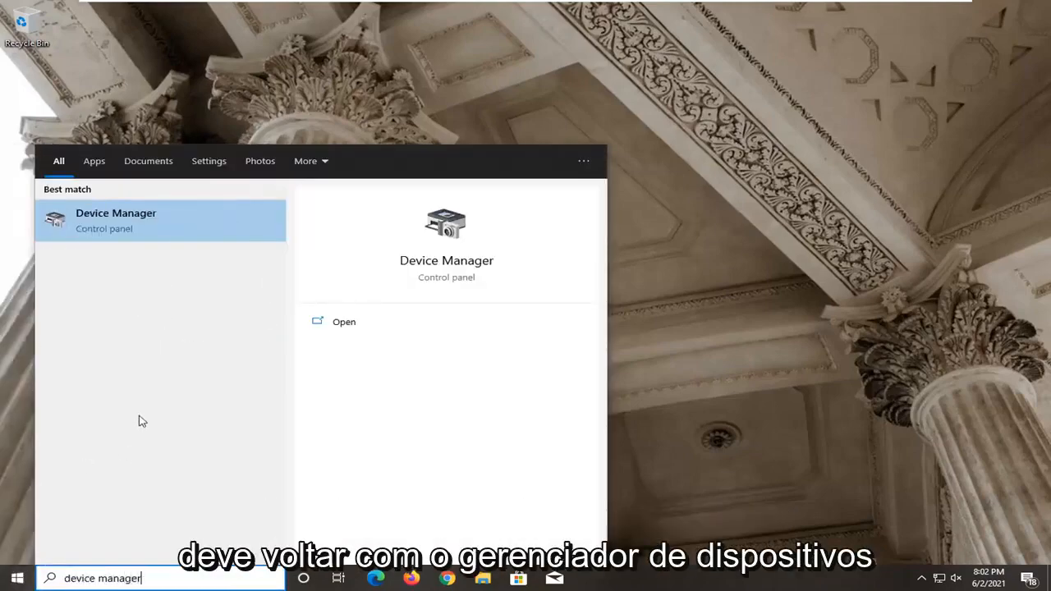
pyautogui.moveTo(129, 230)
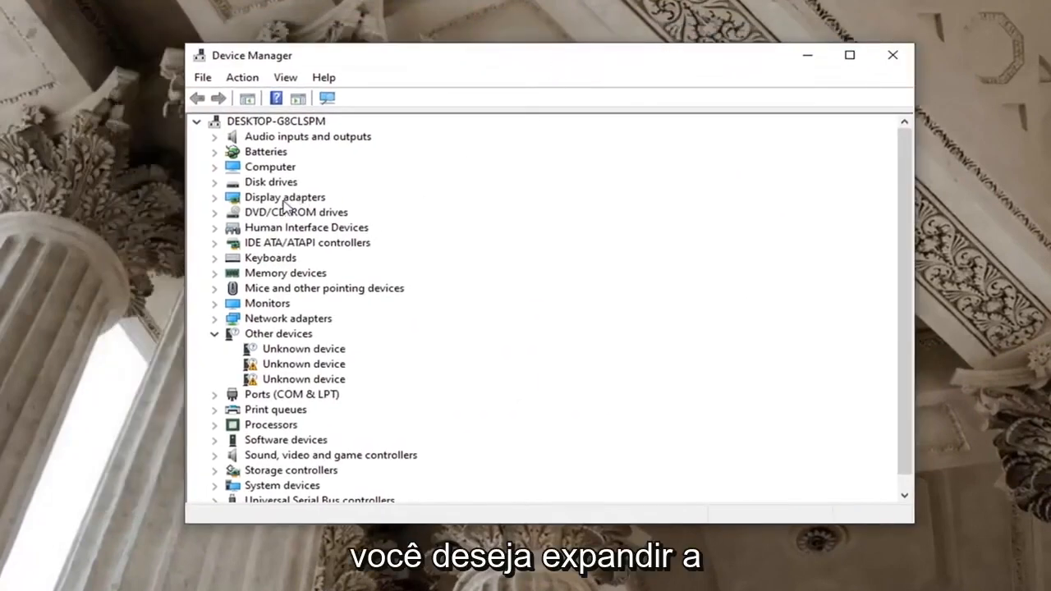
# Step: Expand Display adapters and bring up the context menu for the VMware SVGA 3D adapter
pyautogui.click(214, 197)
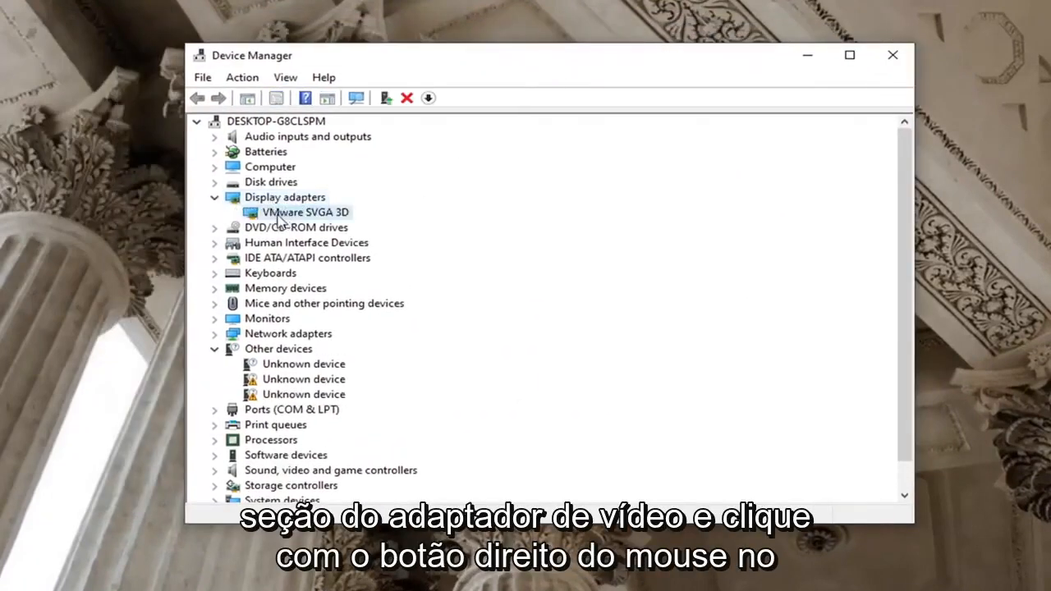
pyautogui.rightClick(305, 212)
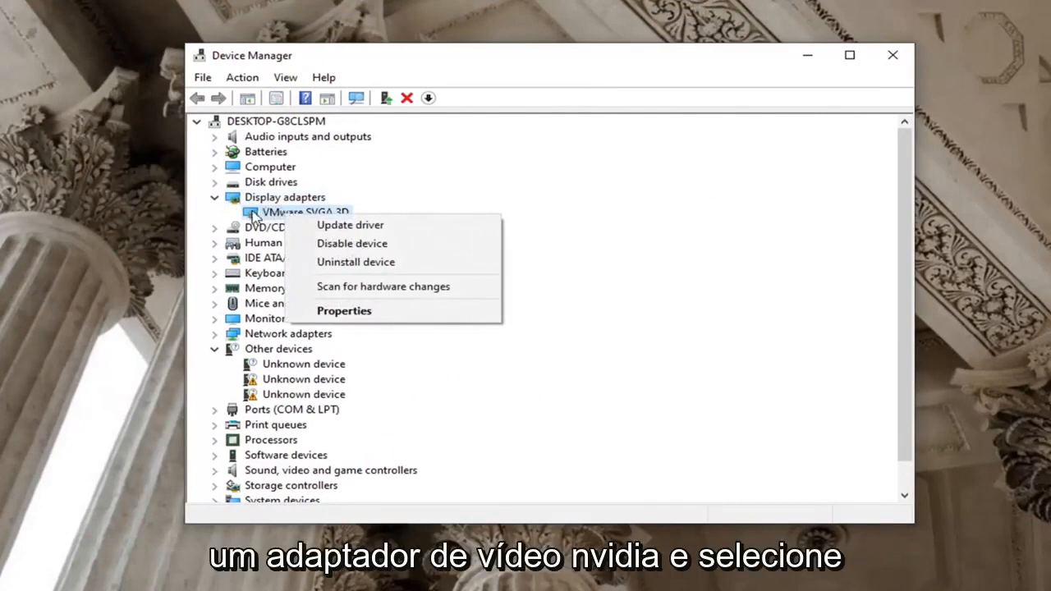
pyautogui.moveTo(352, 225)
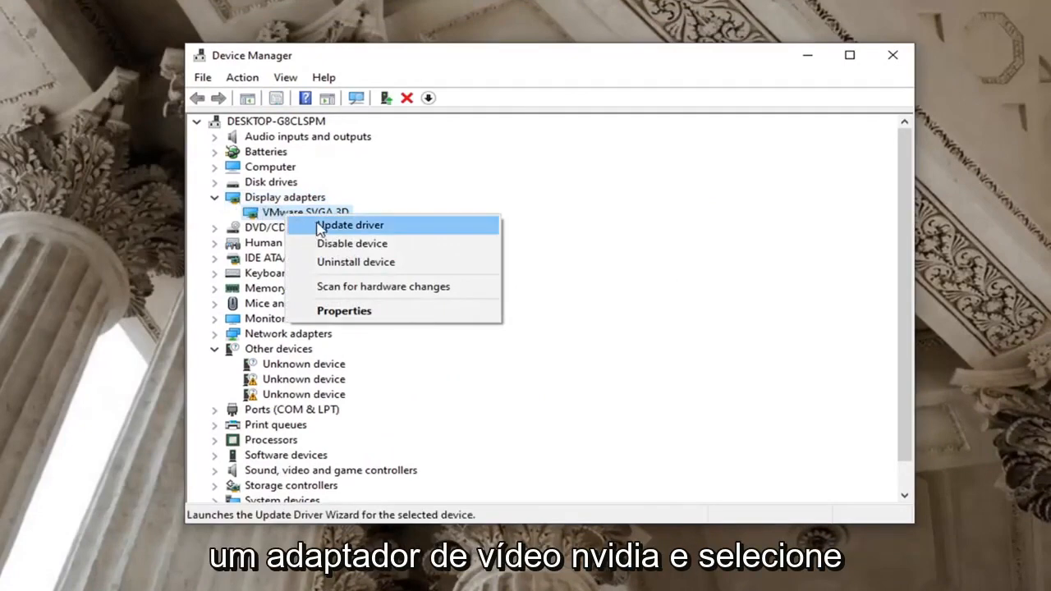
# Step: Reinstall the VMware SVGA 3D driver from the compatible drivers list, confirm the update and close Device Manager
pyautogui.click(350, 225)
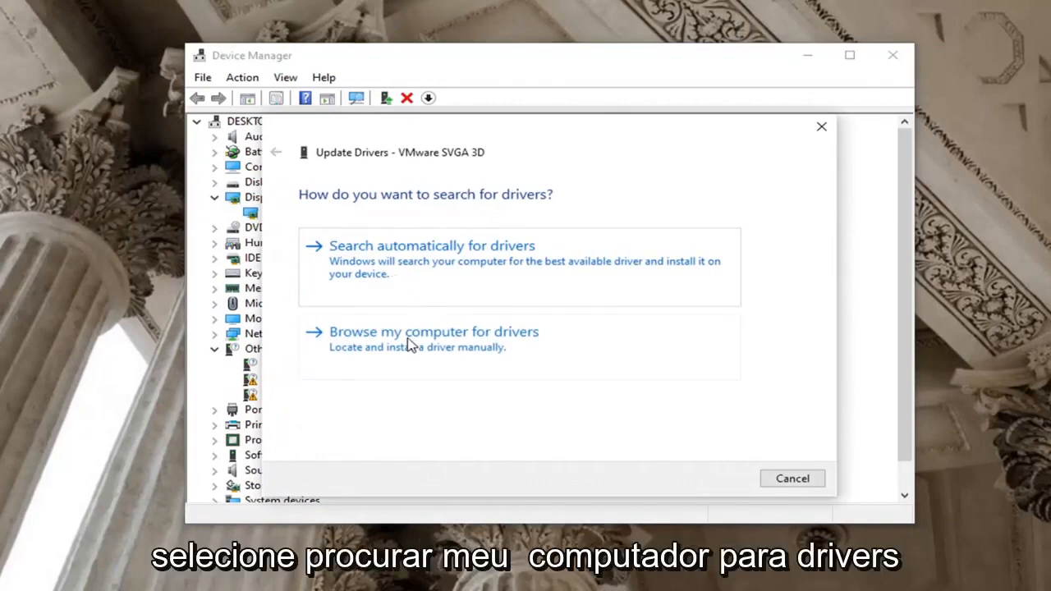
pyautogui.click(433, 331)
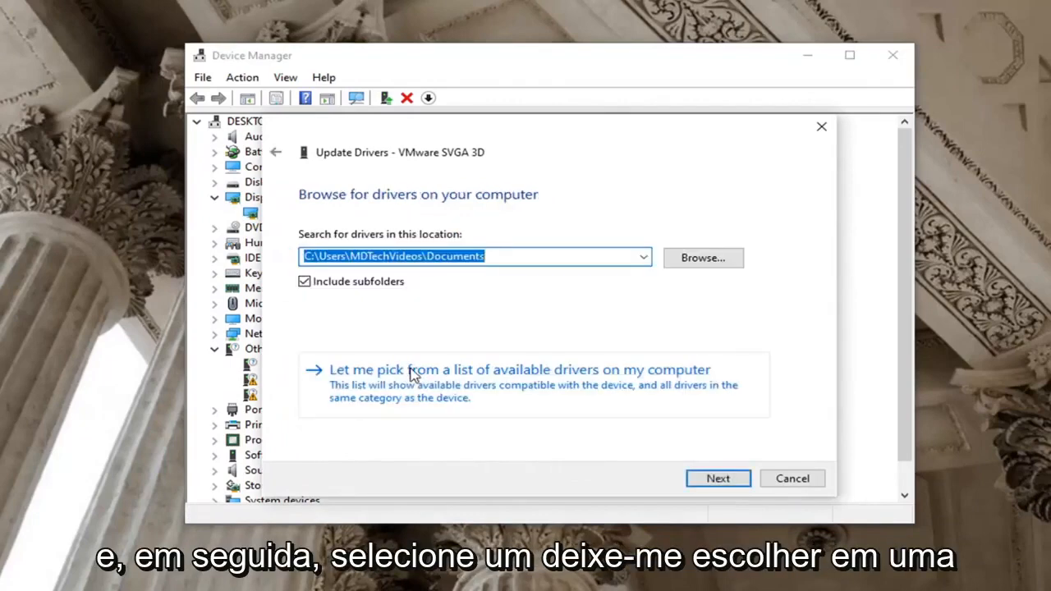
pyautogui.moveTo(460, 384)
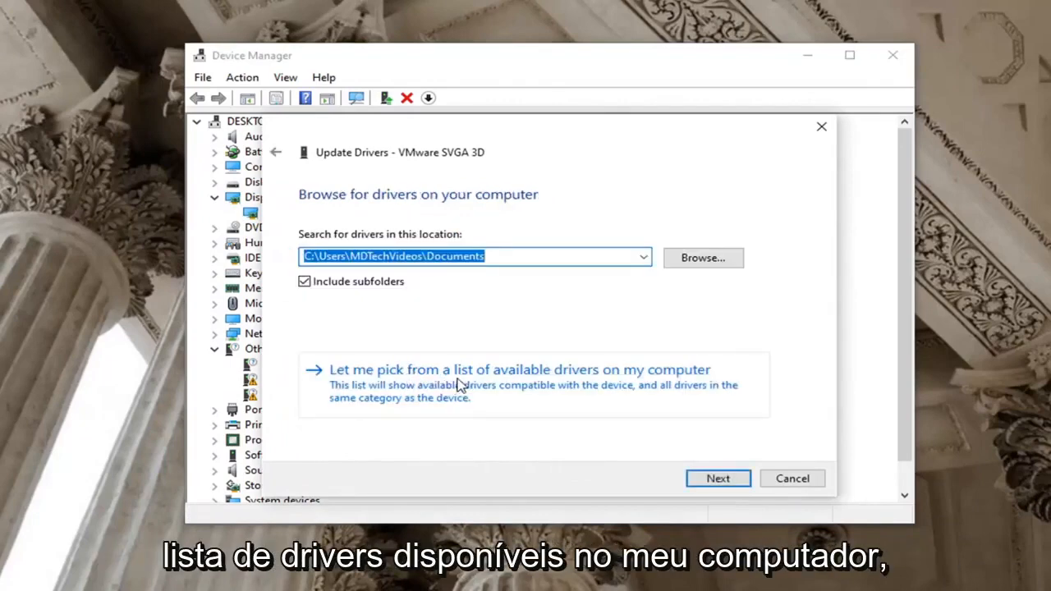
pyautogui.click(519, 369)
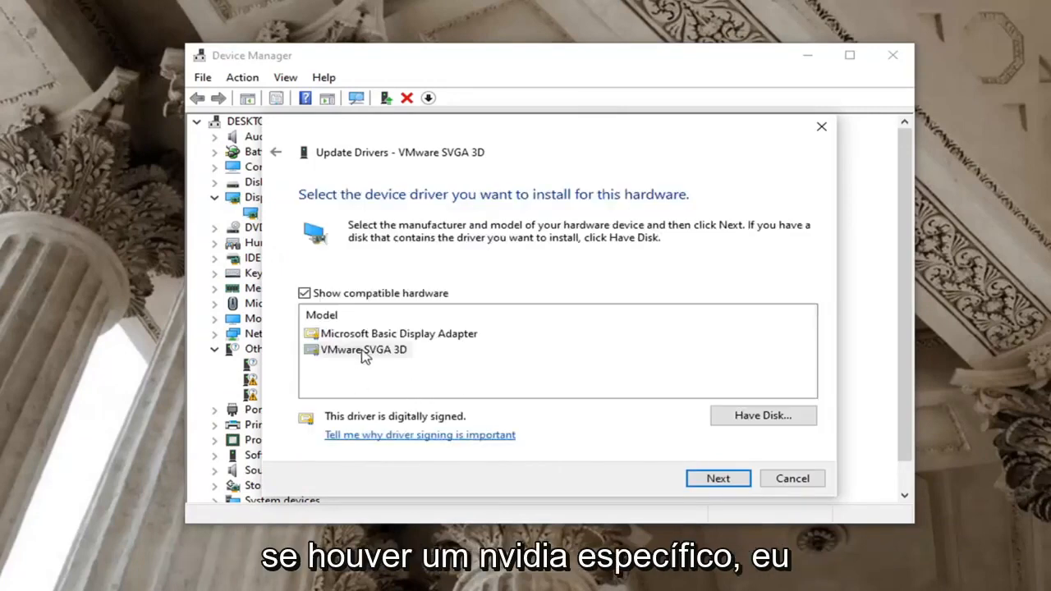
pyautogui.click(364, 348)
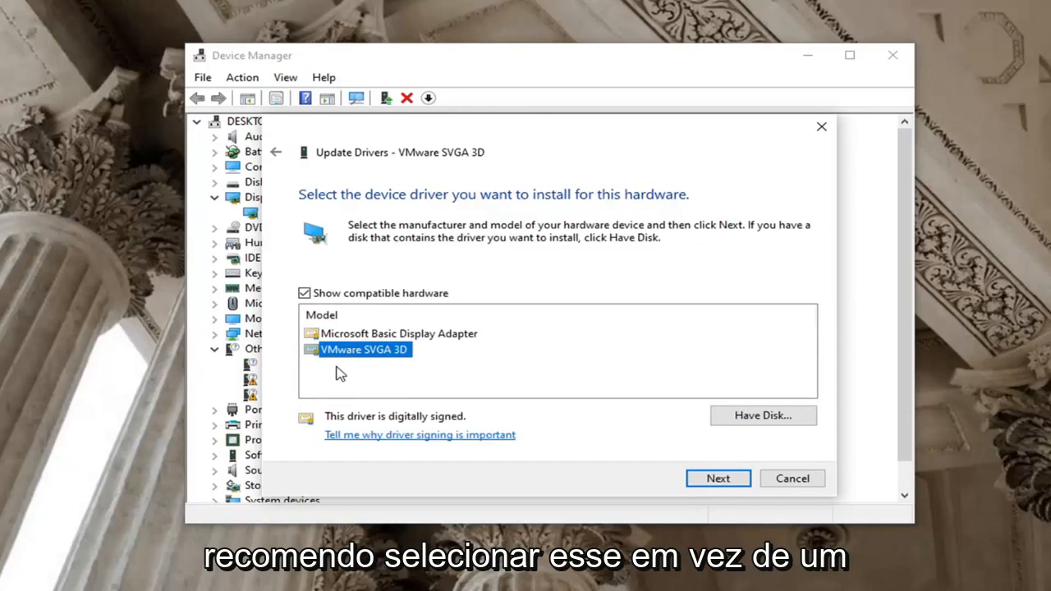
pyautogui.moveTo(610, 394)
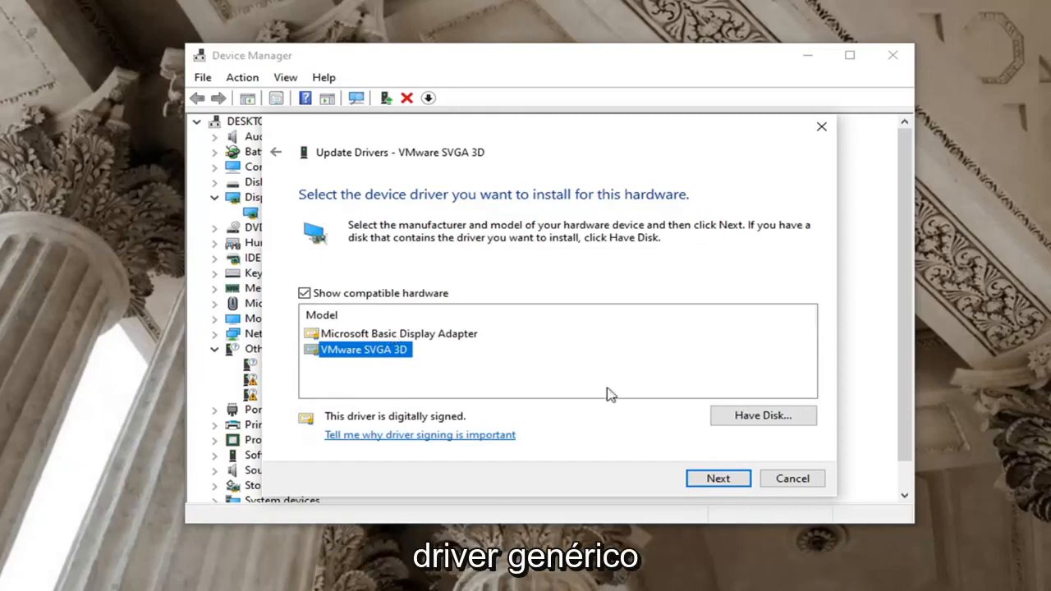
pyautogui.click(718, 478)
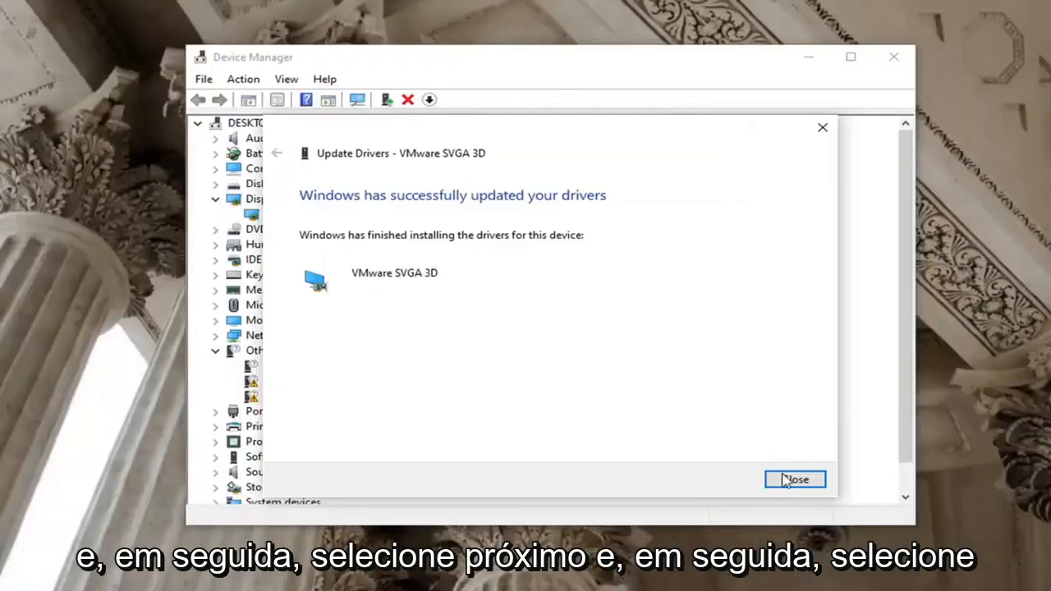
pyautogui.click(793, 479)
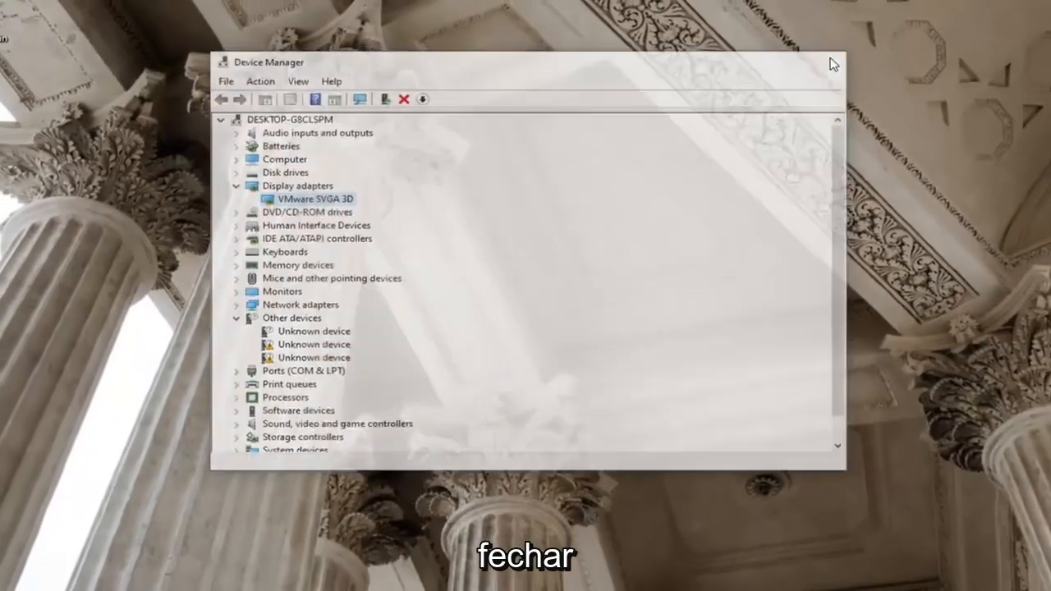
pyautogui.click(835, 62)
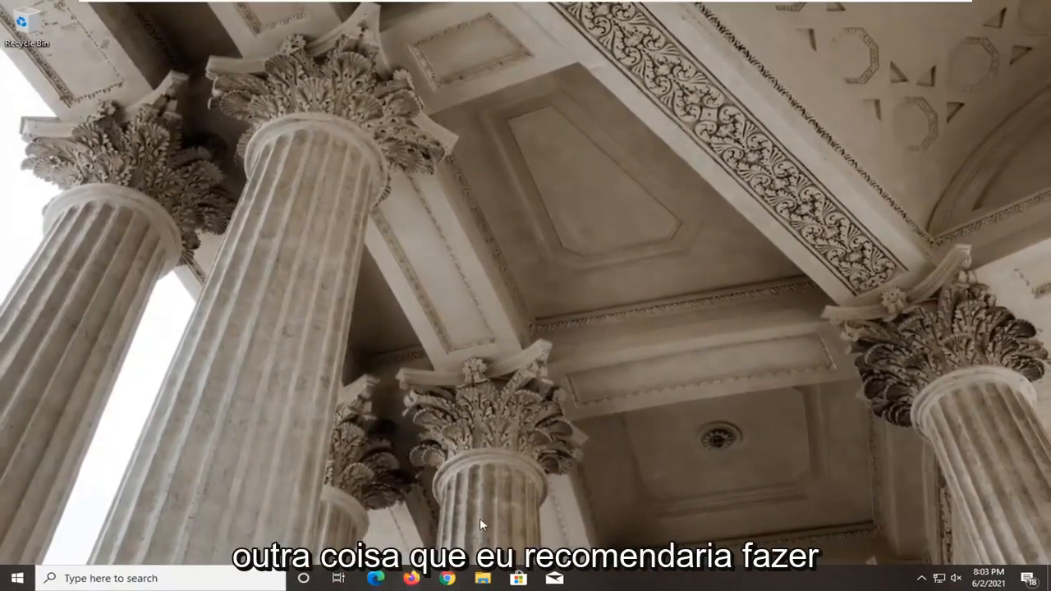
pyautogui.moveTo(380, 358)
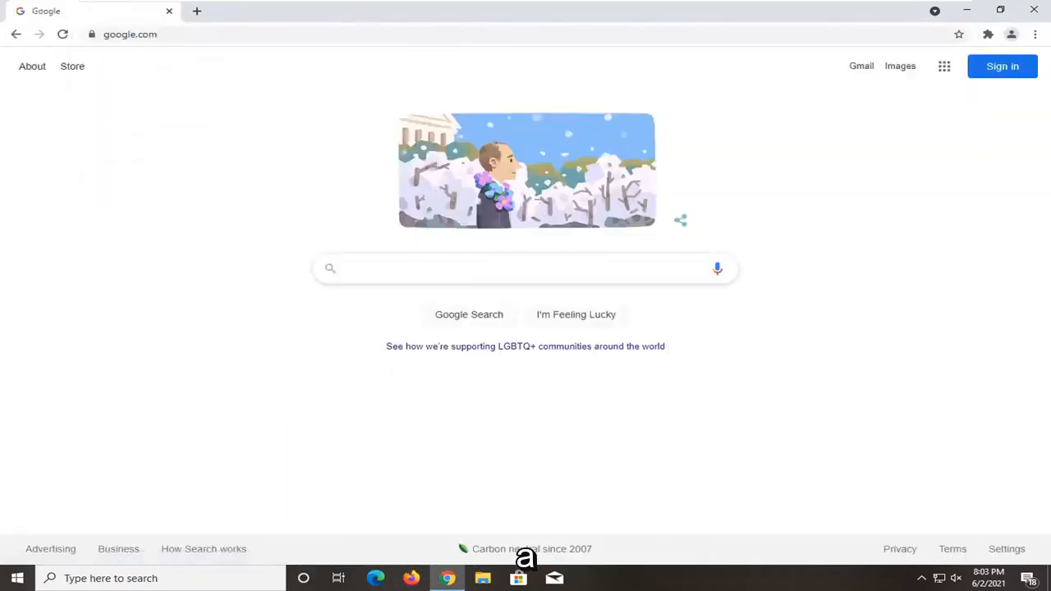
# Step: Search Google for "nvidia automatic driver detection tool" and open the NVIDIA Driver Downloads result
pyautogui.write('nvidia auto')
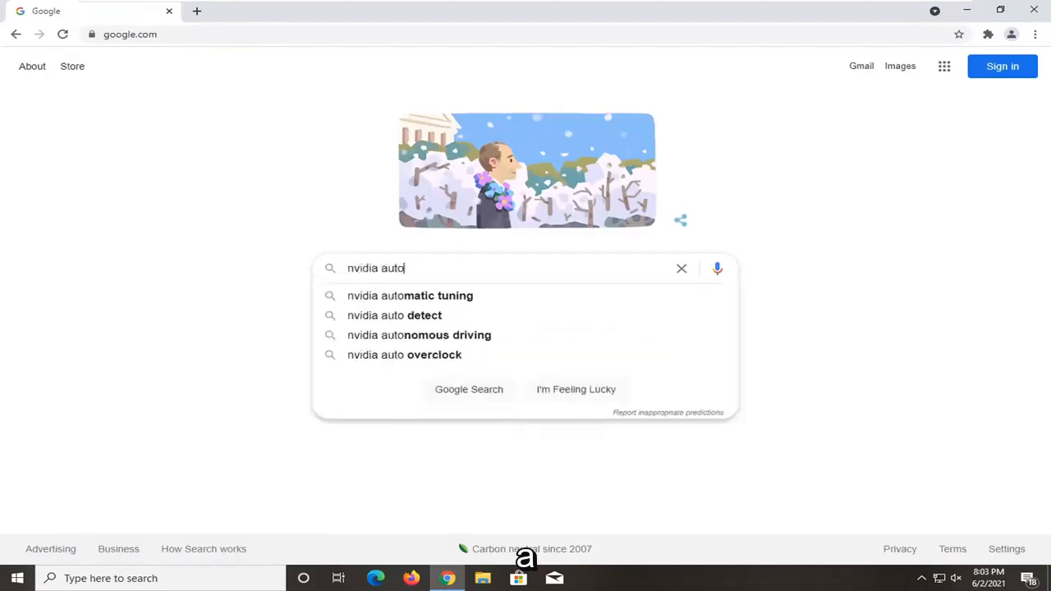
pyautogui.write('matic driver d')
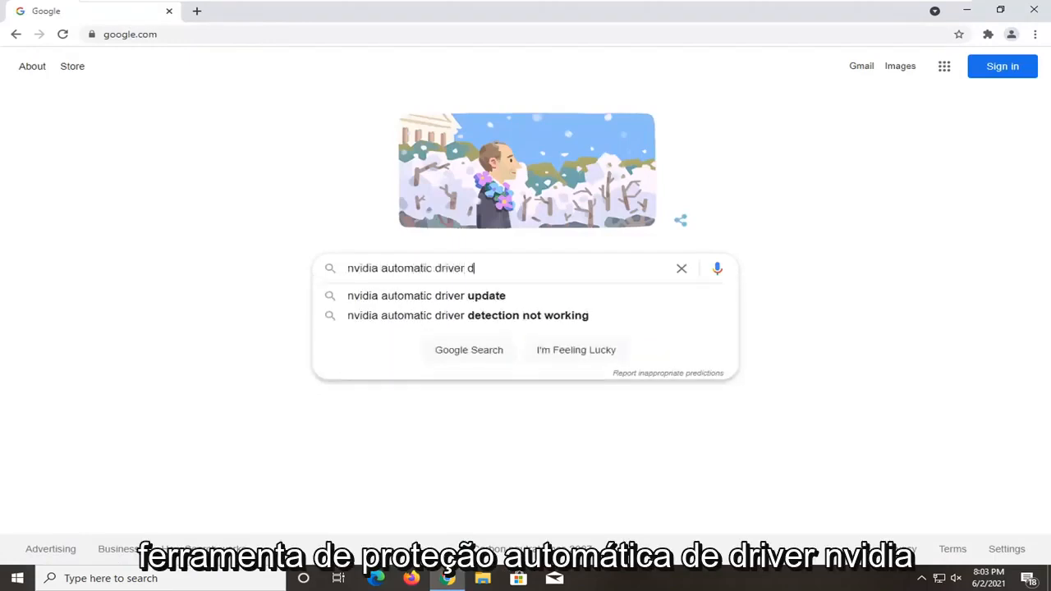
pyautogui.write('etection tool')
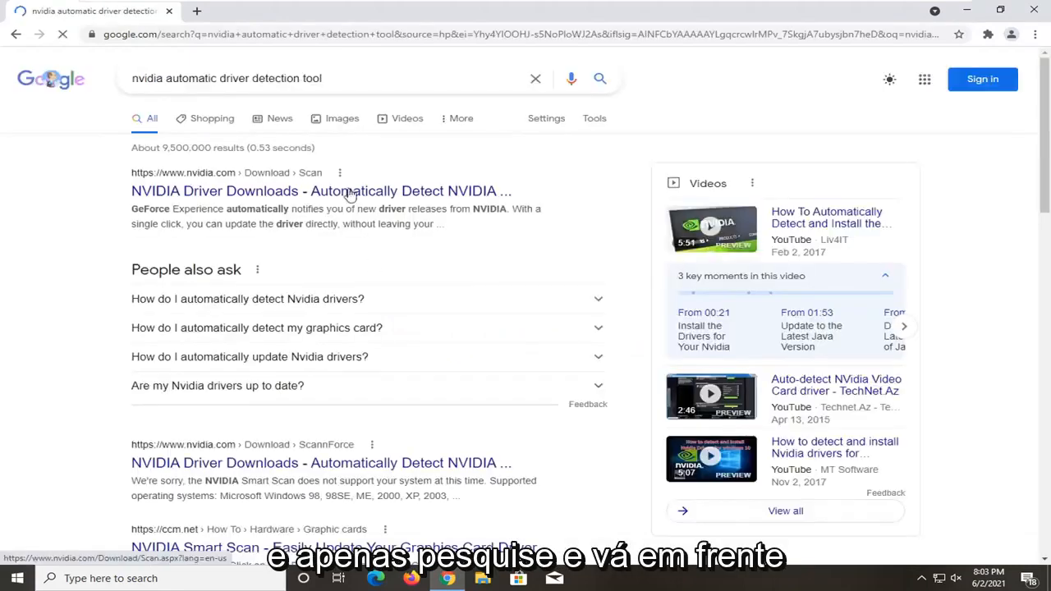
pyautogui.click(319, 191)
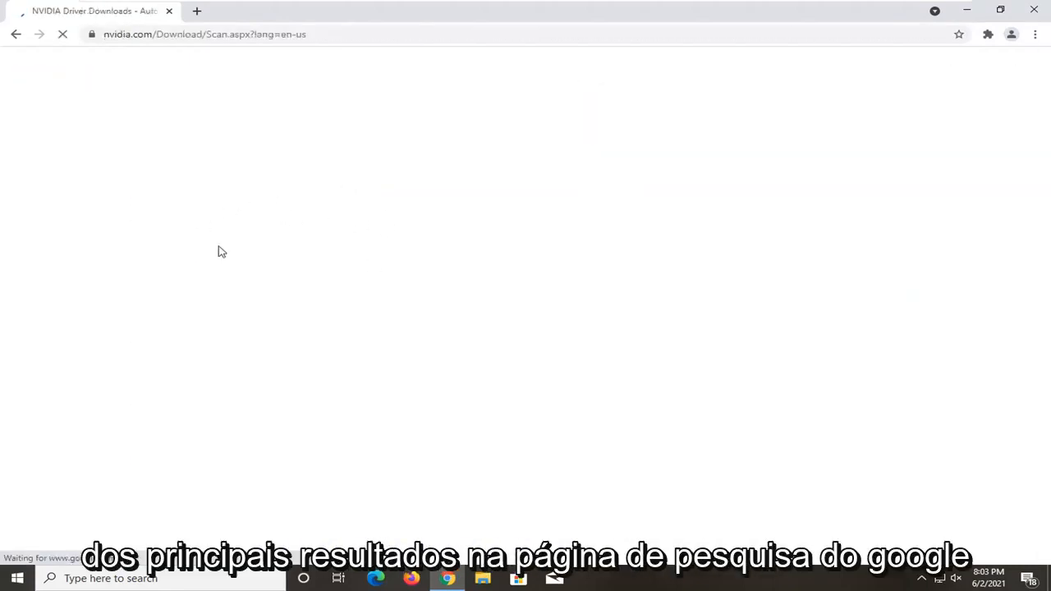